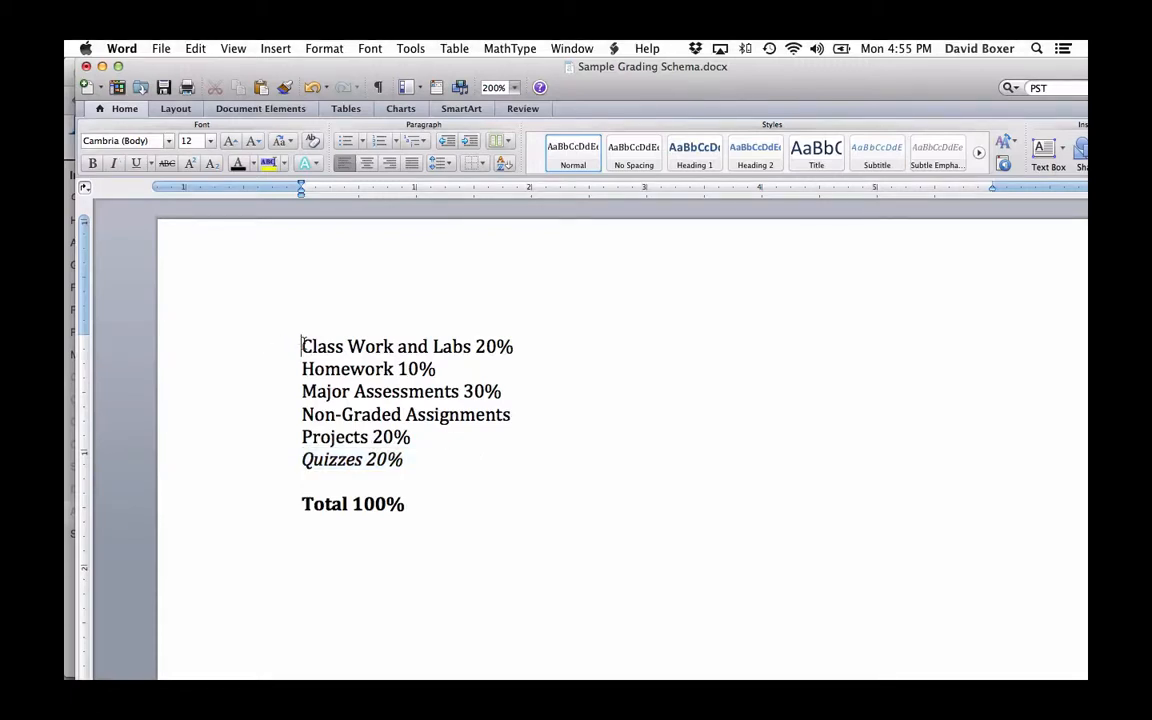
# - Create a sixth assignment group named Quizzes weighted at 20% of the total grade
pyautogui.moveTo(300, 346); pyautogui.dragTo(404, 458)
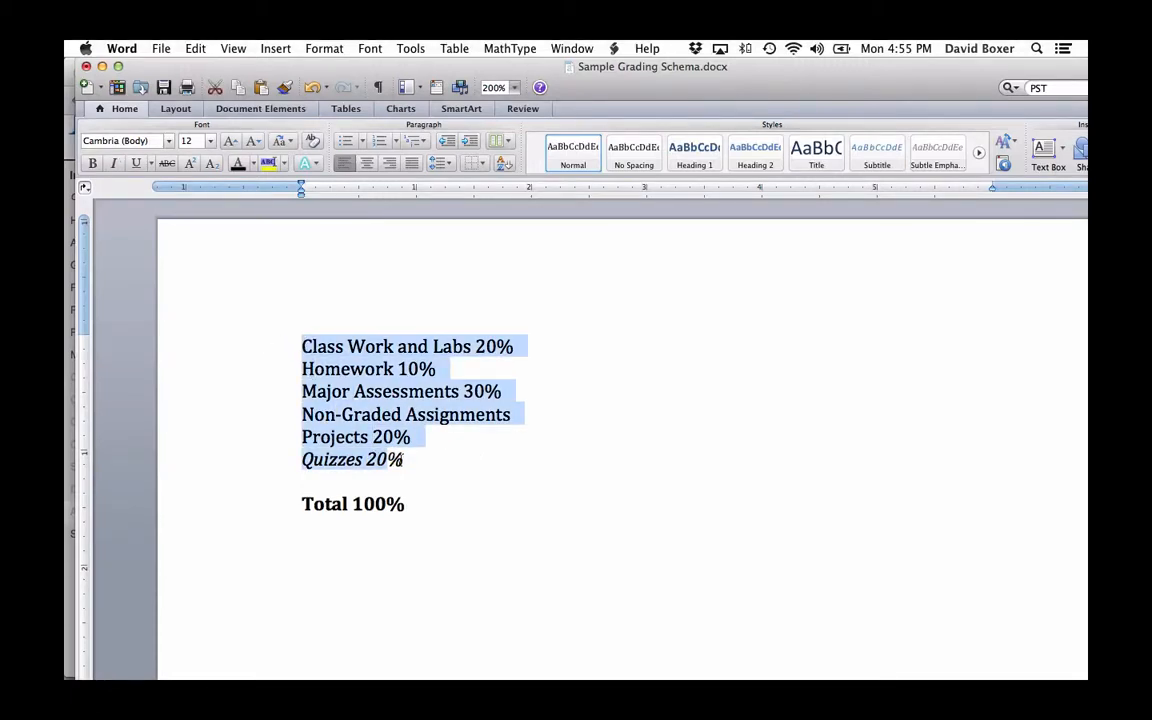
pyautogui.moveTo(354, 348)
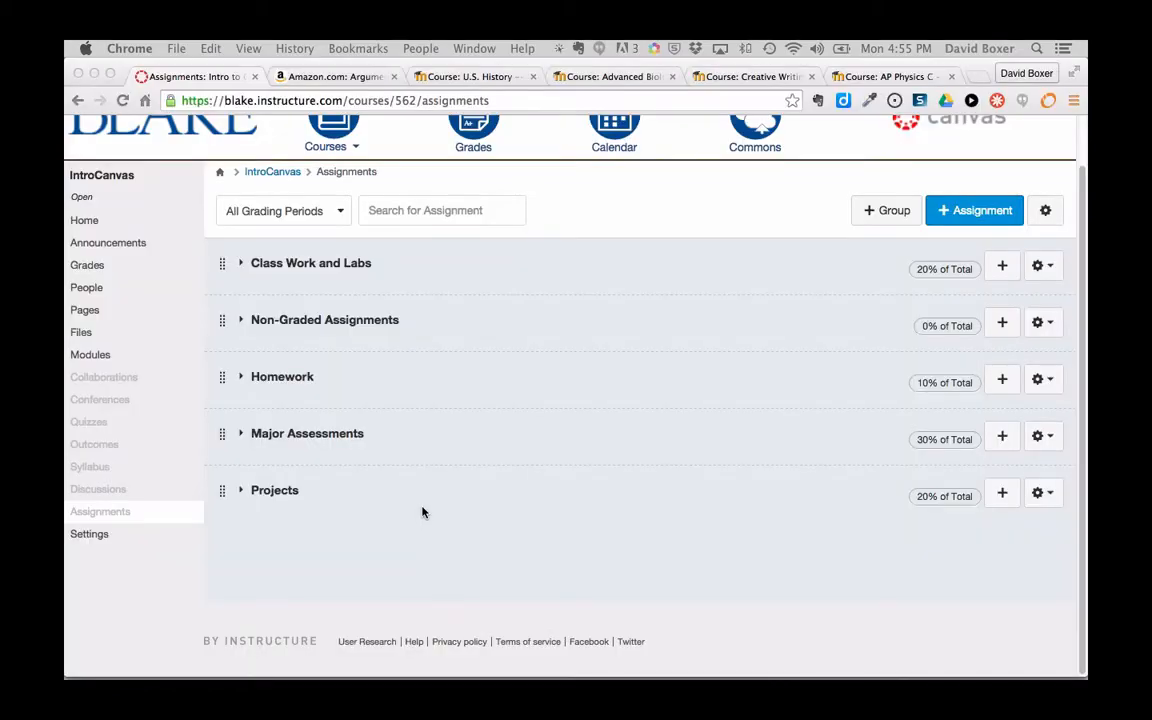
pyautogui.moveTo(136, 204)
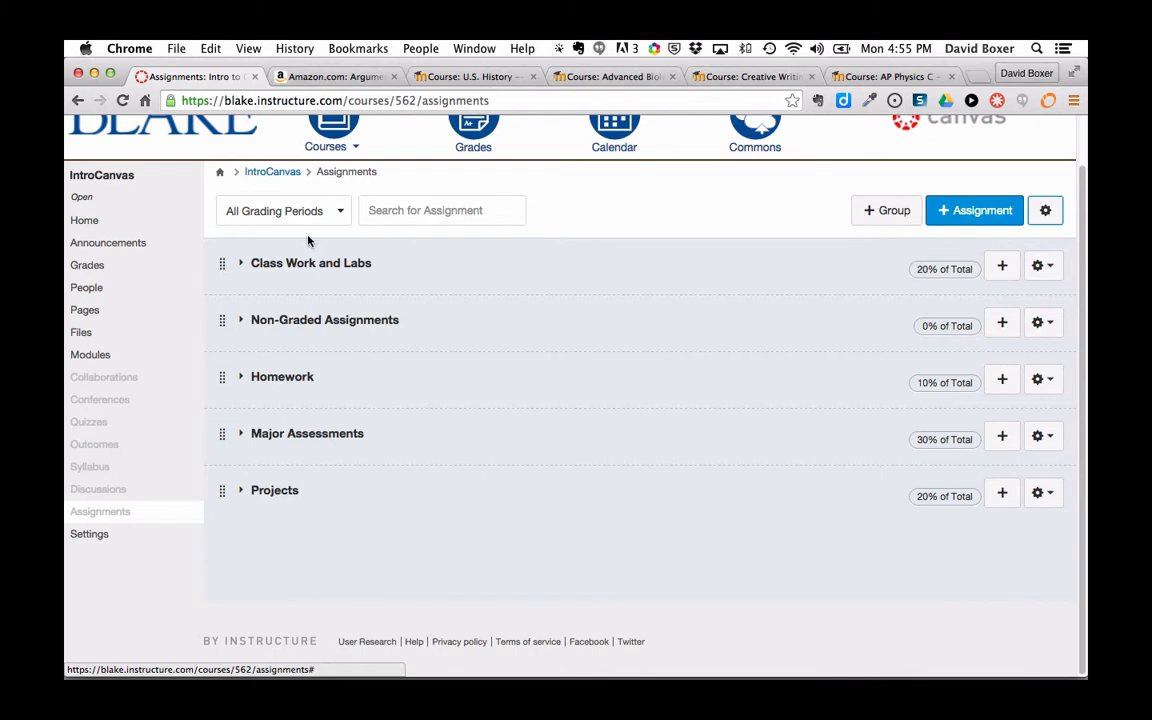
pyautogui.moveTo(756, 512)
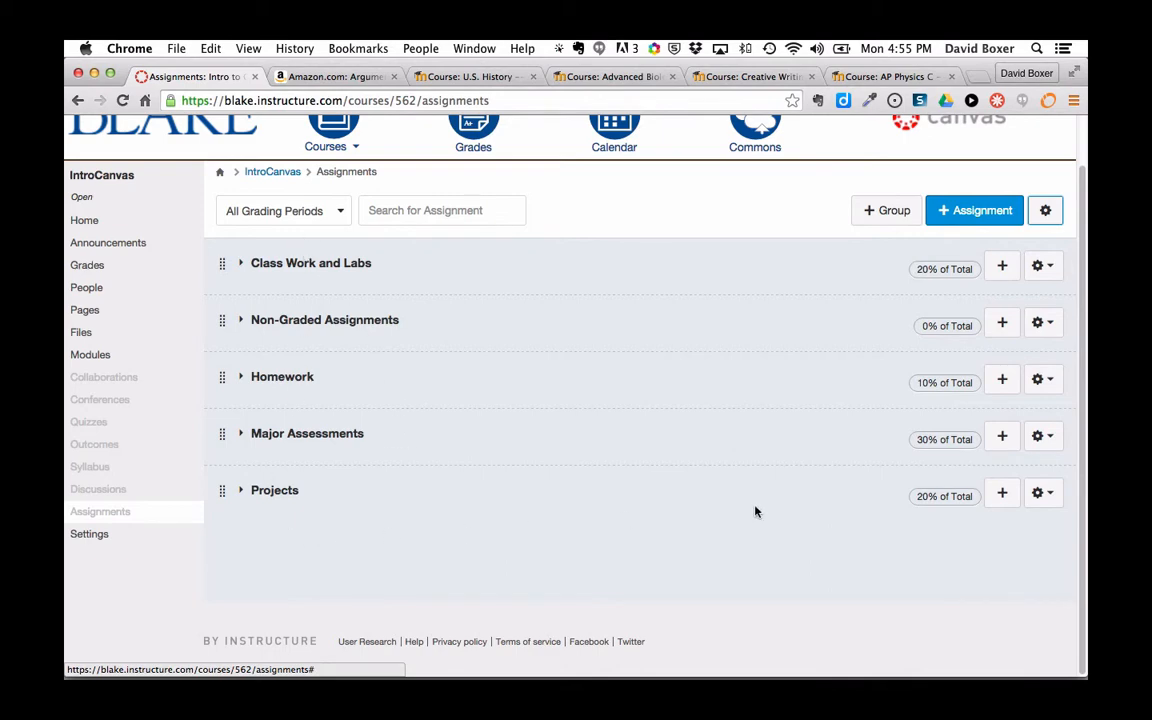
pyautogui.moveTo(884, 210)
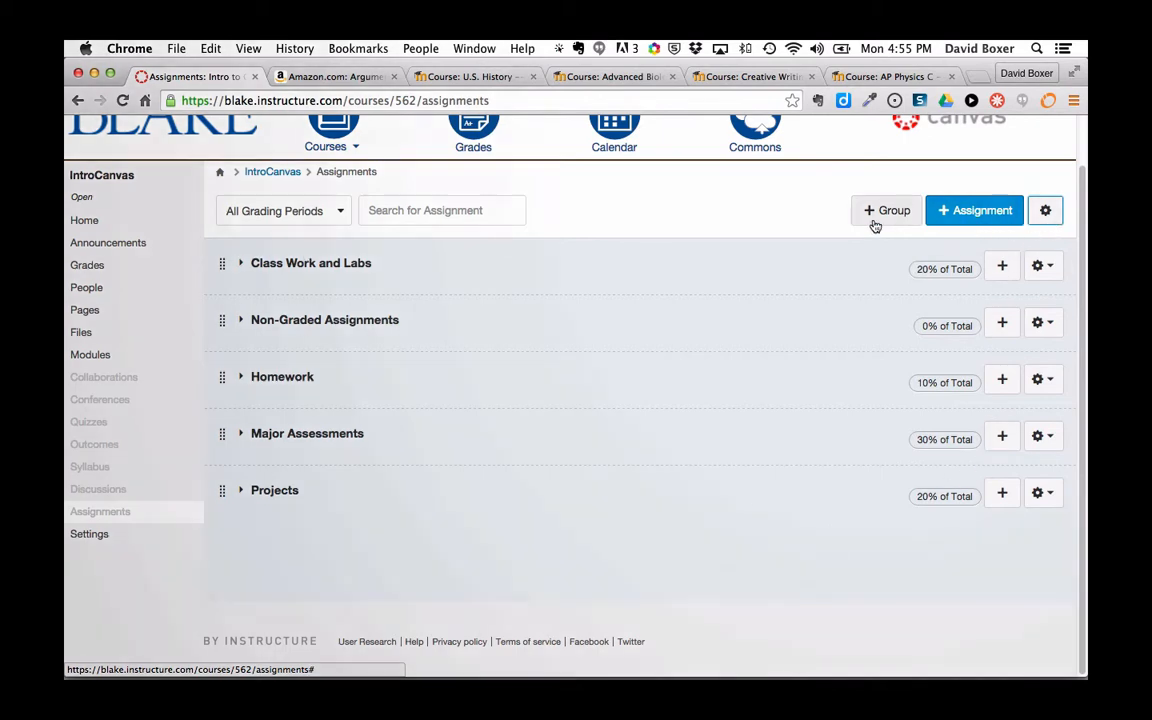
pyautogui.click(888, 210)
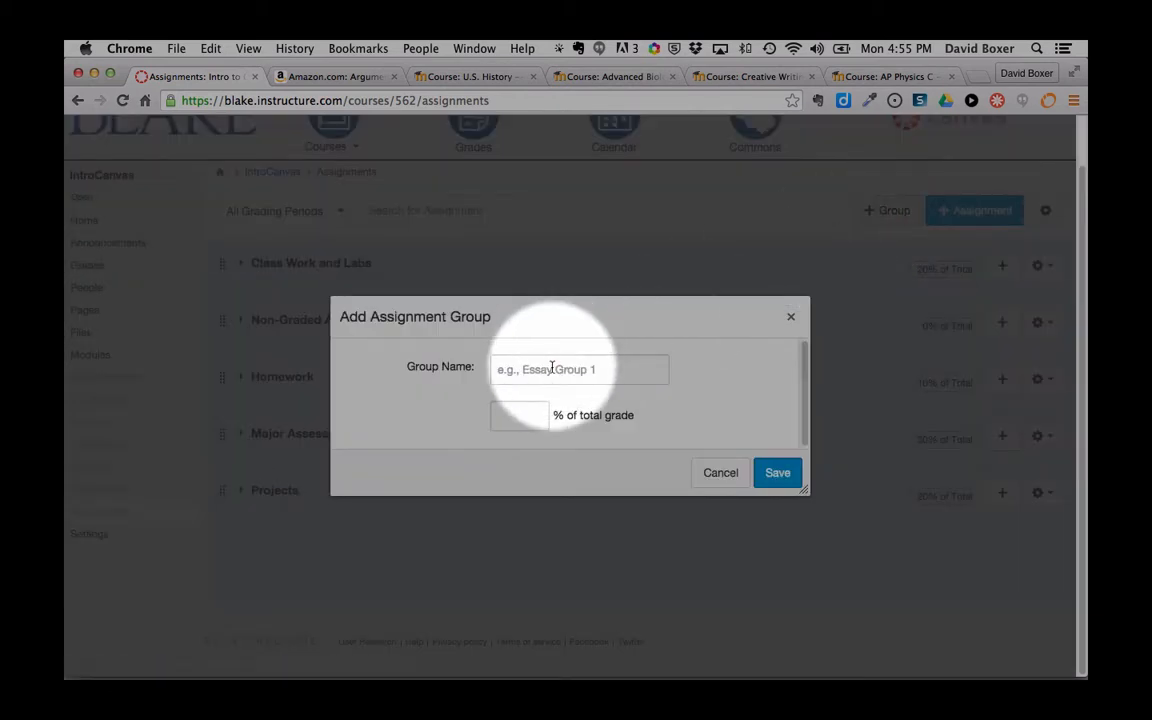
pyautogui.write('Q')
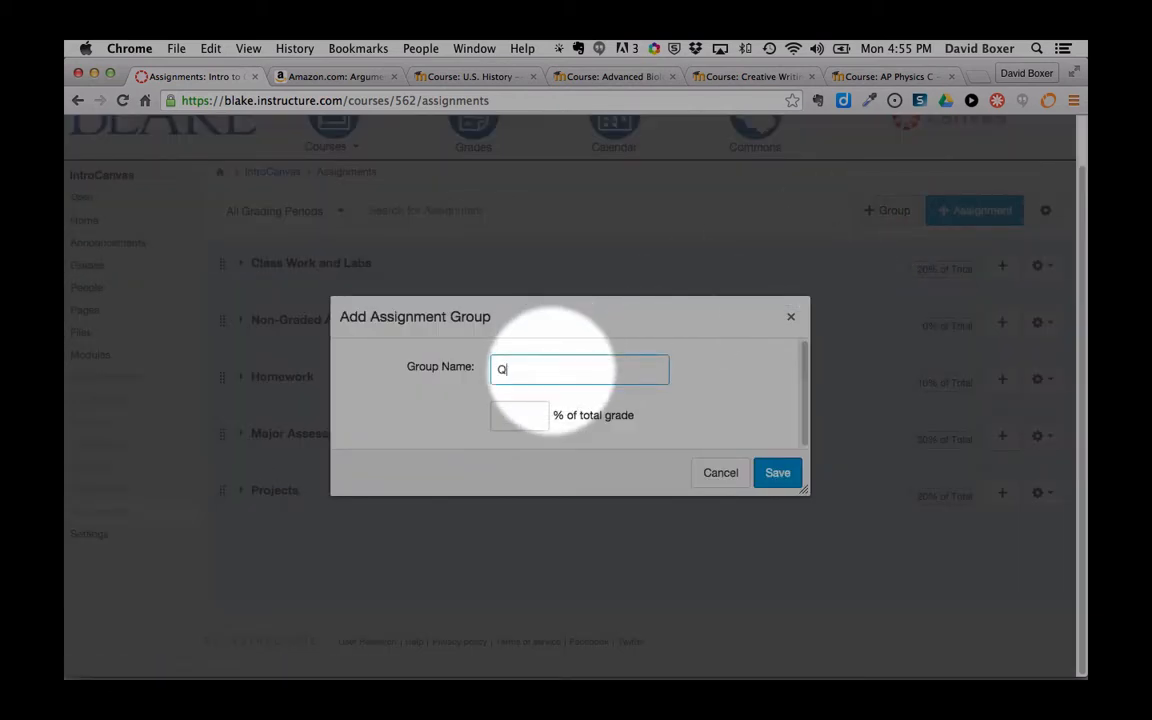
pyautogui.write('uizzes')
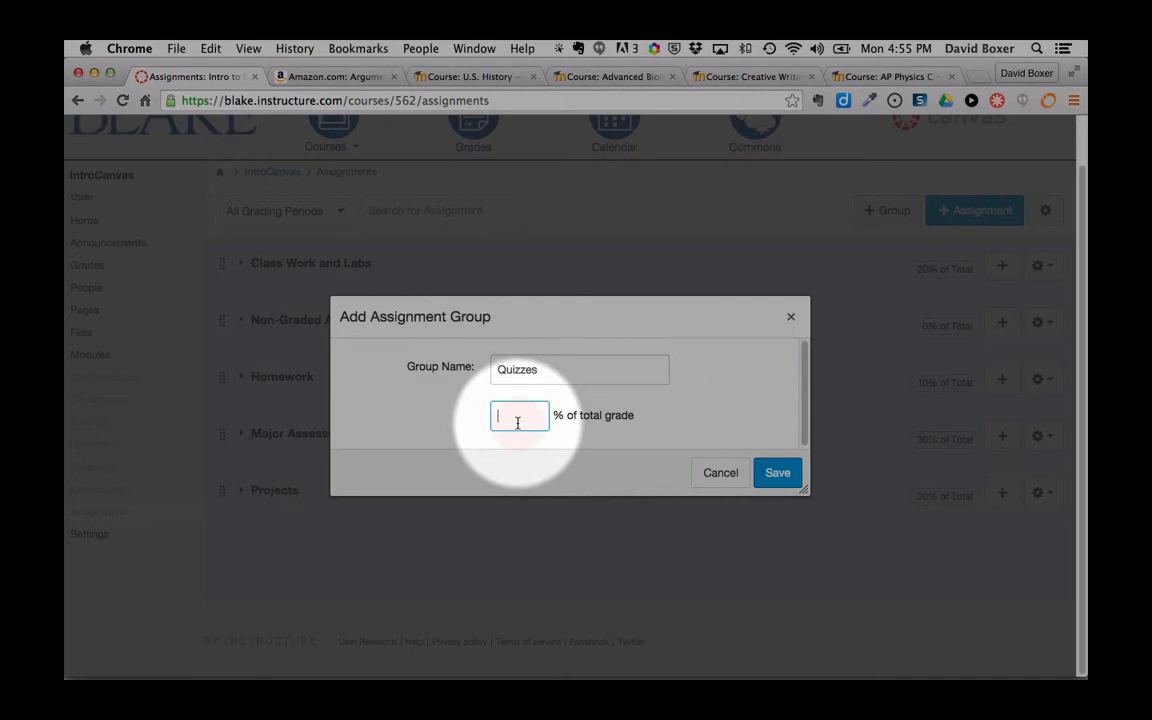
pyautogui.write('20')
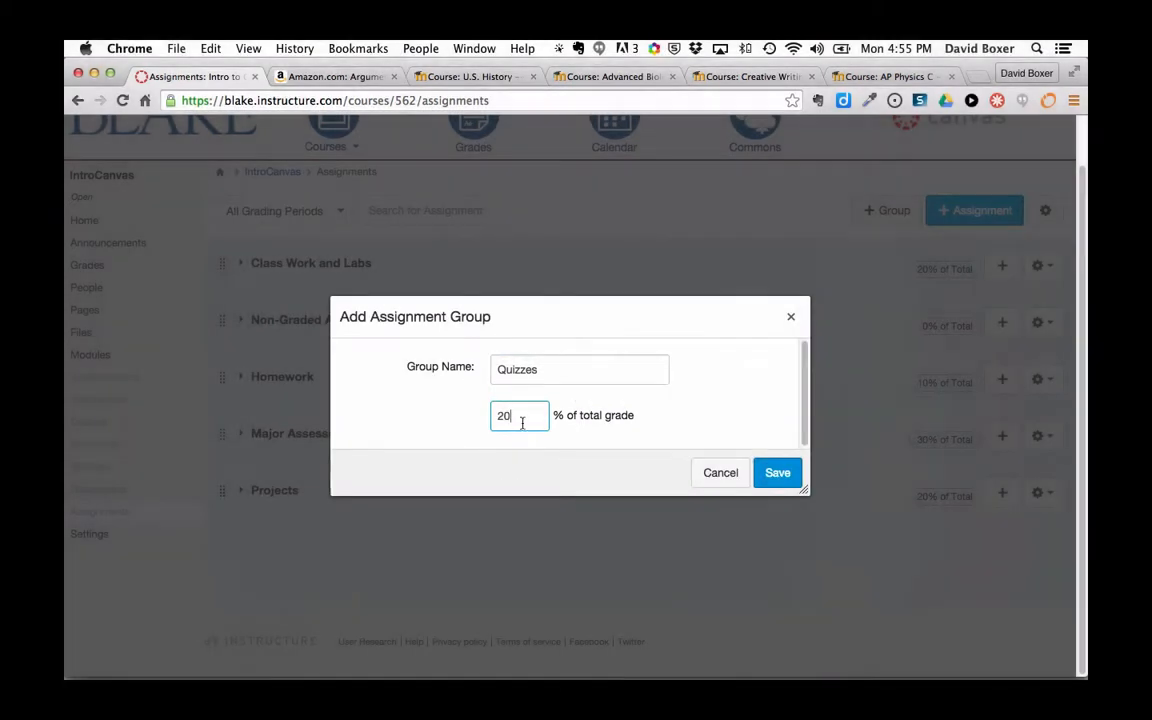
pyautogui.click(776, 472)
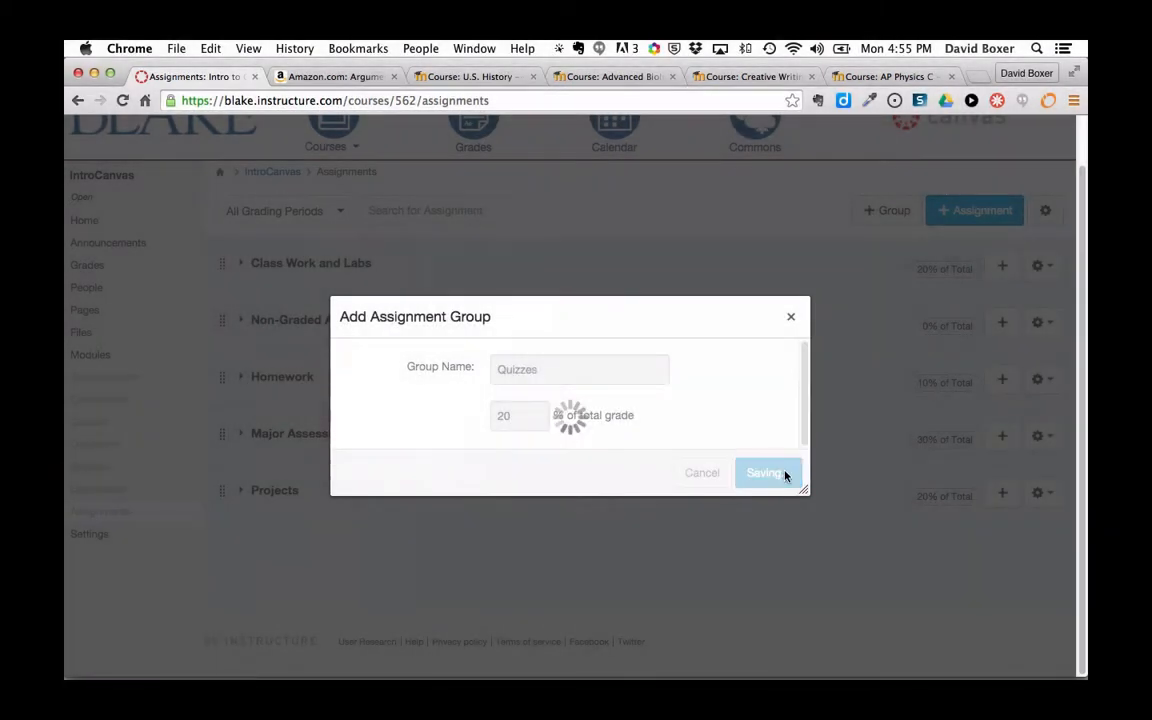
pyautogui.click(764, 472)
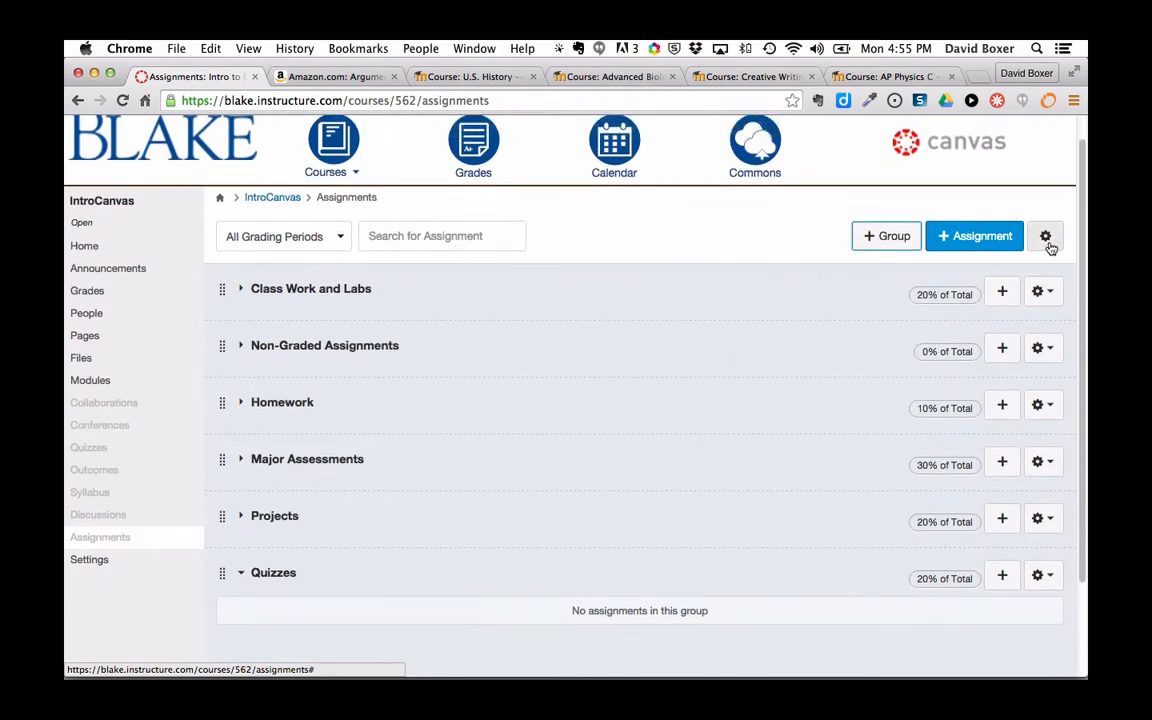
pyautogui.moveTo(1046, 236)
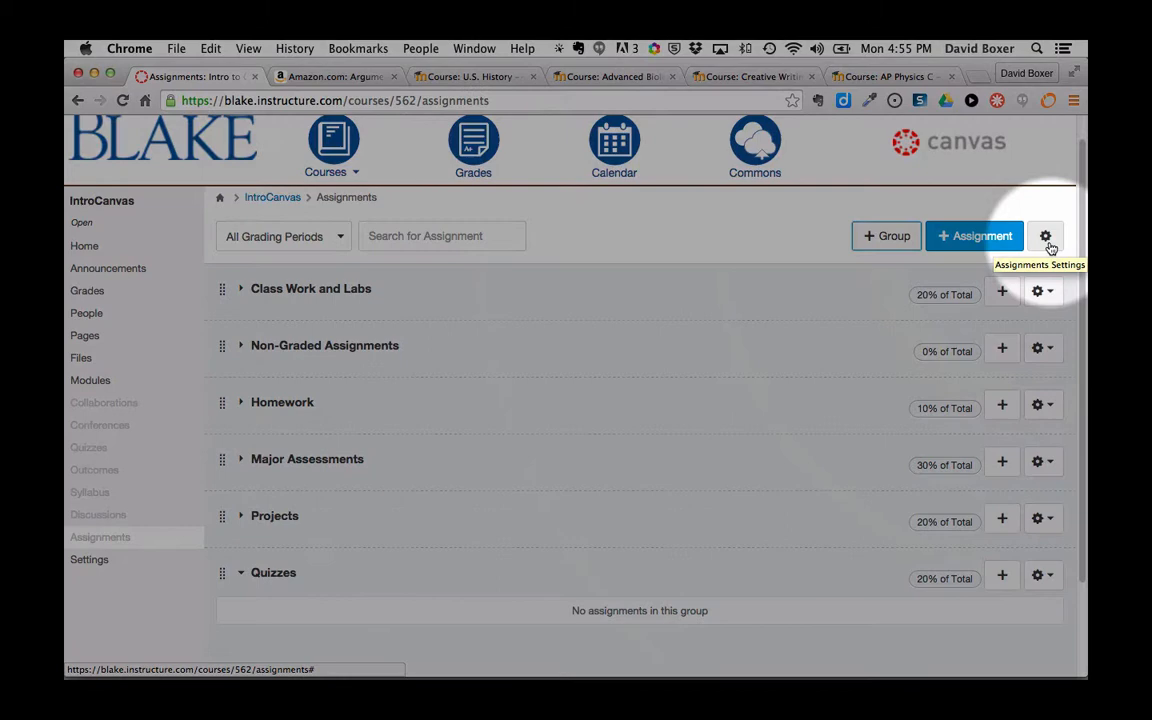
pyautogui.click(1044, 236)
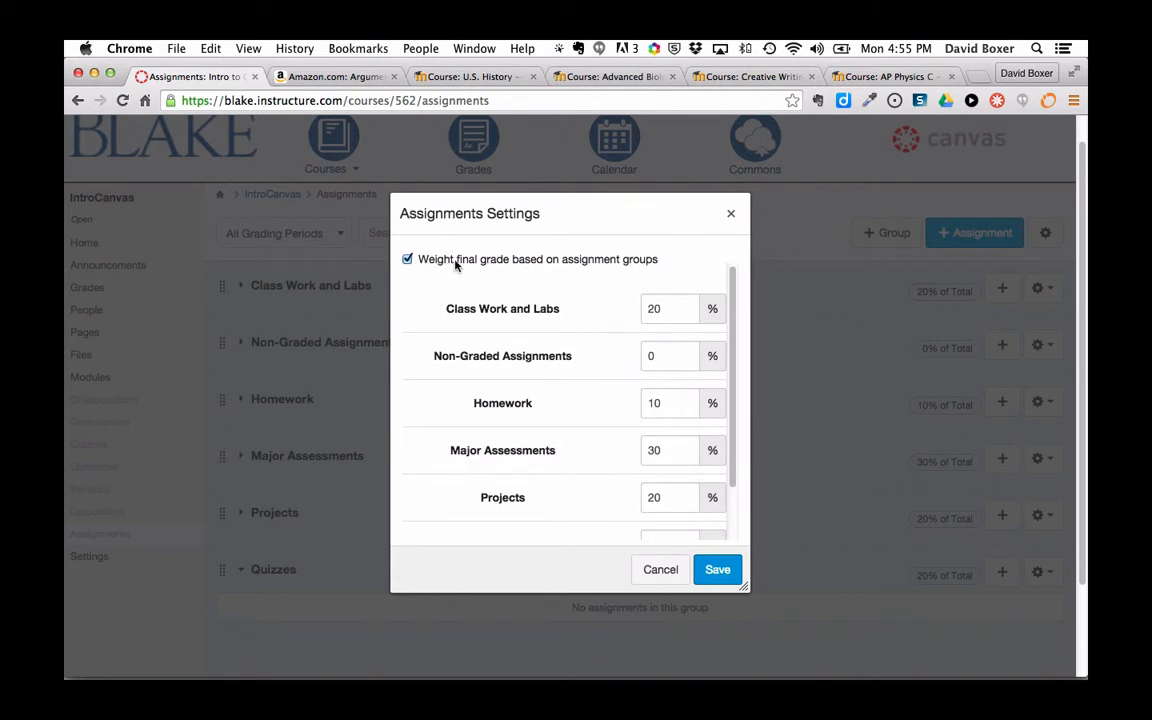
pyautogui.moveTo(516, 268)
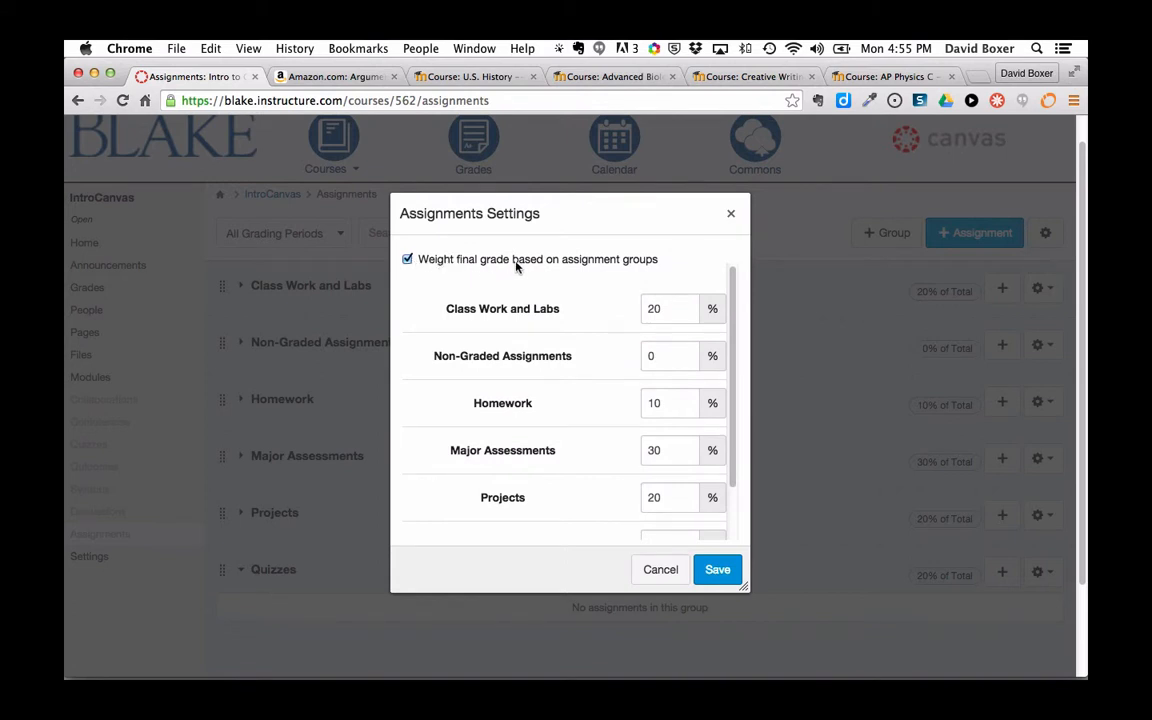
pyautogui.scroll(-3)
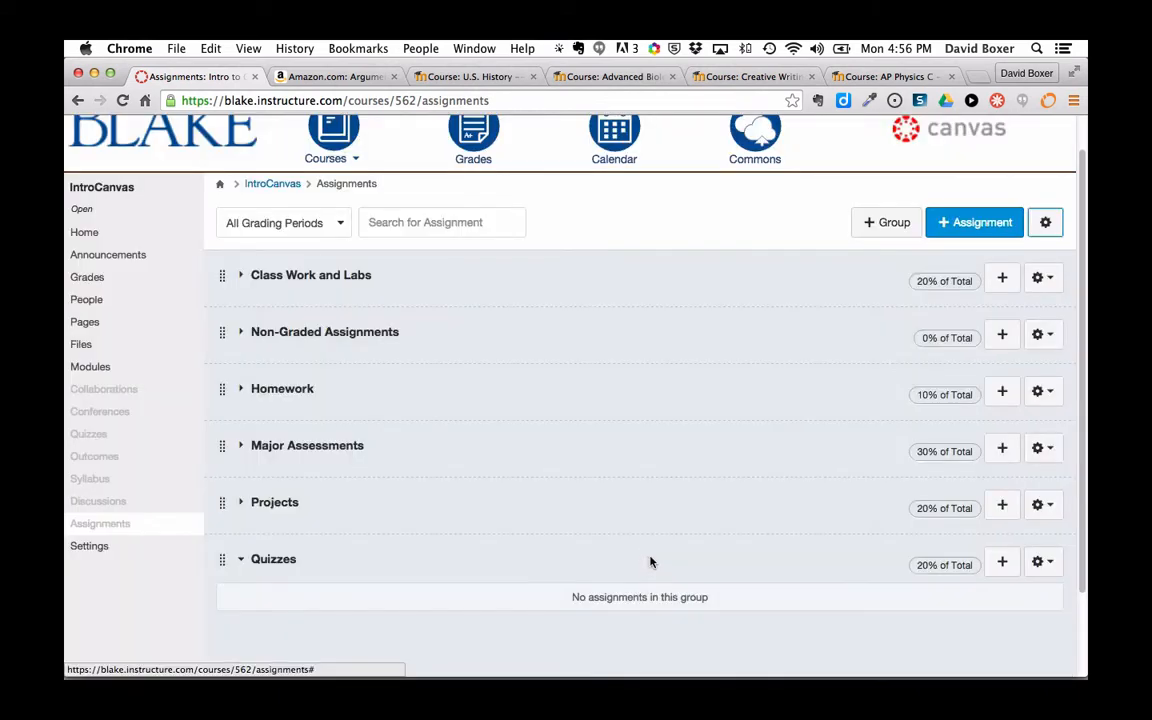
pyautogui.moveTo(916, 324)
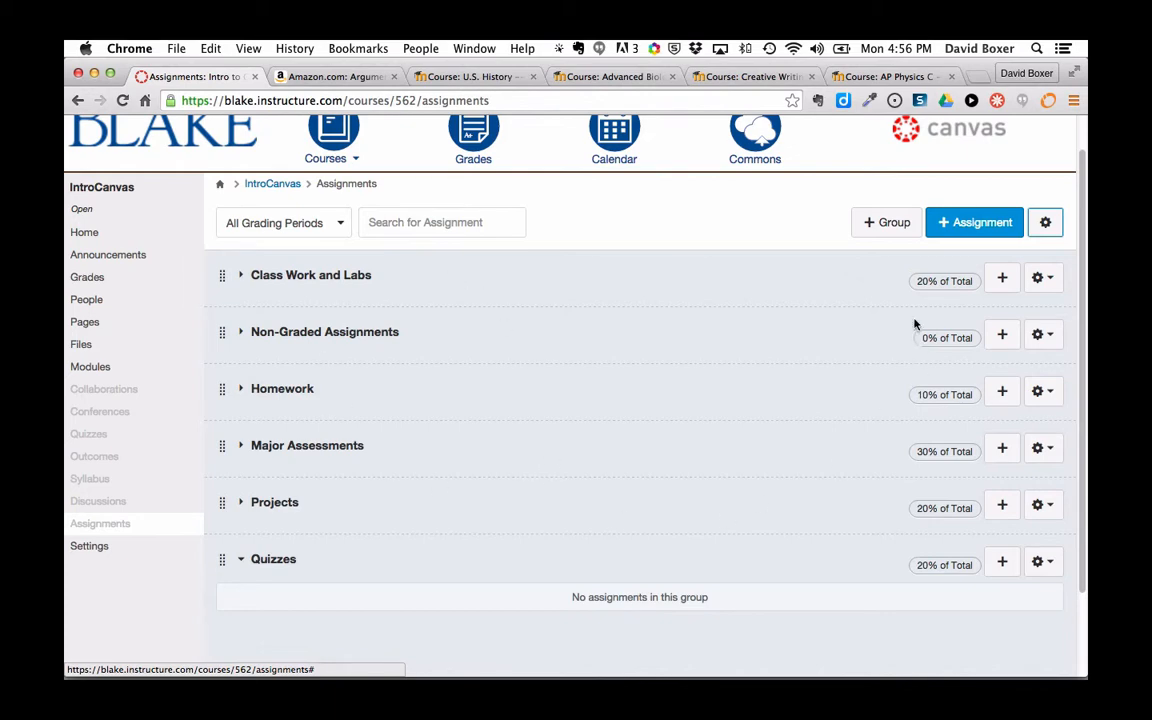
pyautogui.moveTo(1068, 340)
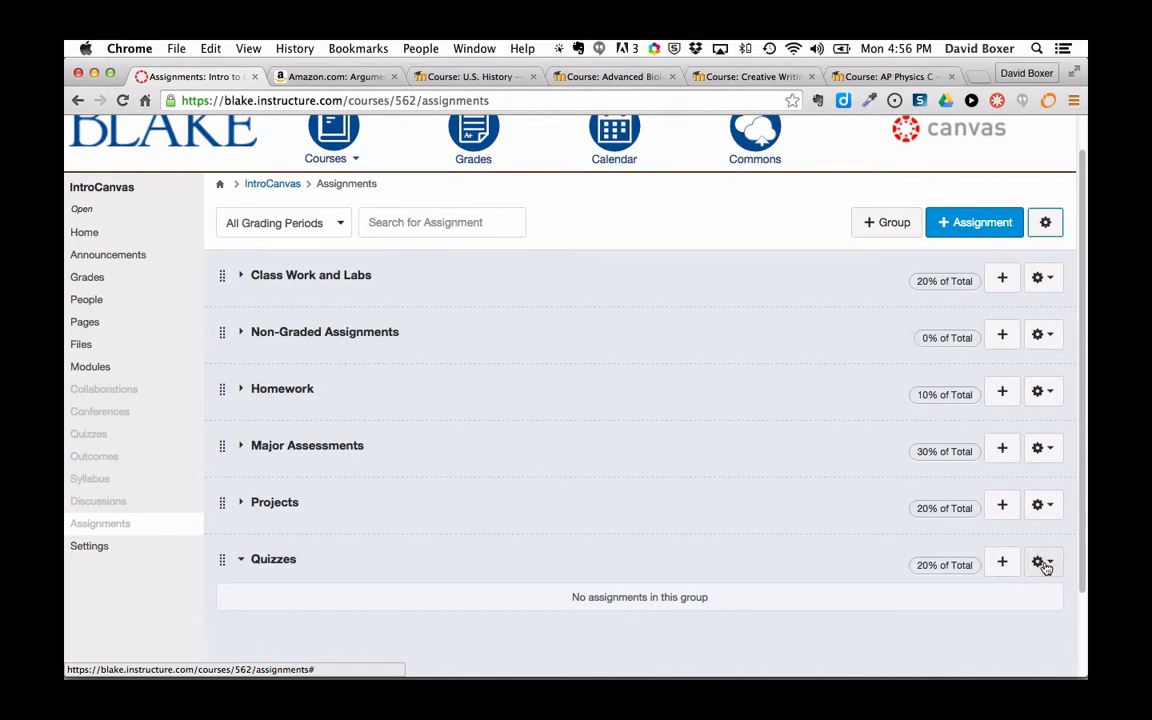
# - Change the Quizzes group weight to 15% via its gear menu and save
pyautogui.click(1040, 562)
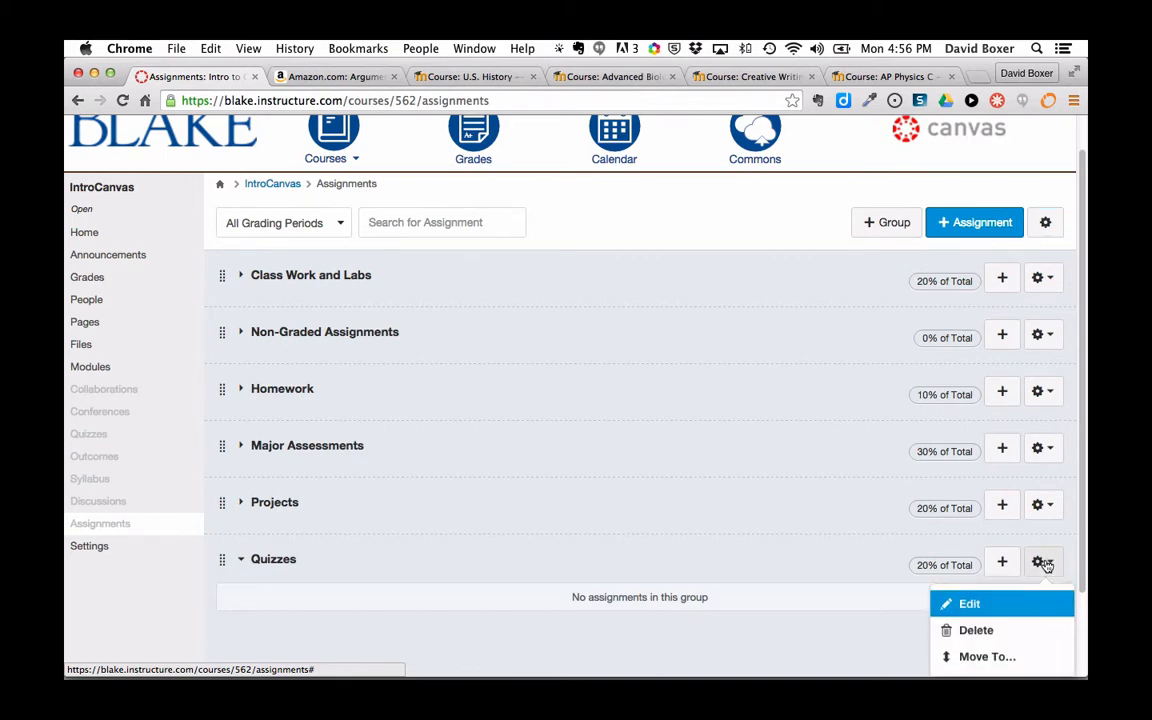
pyautogui.click(968, 604)
pyautogui.write('15')
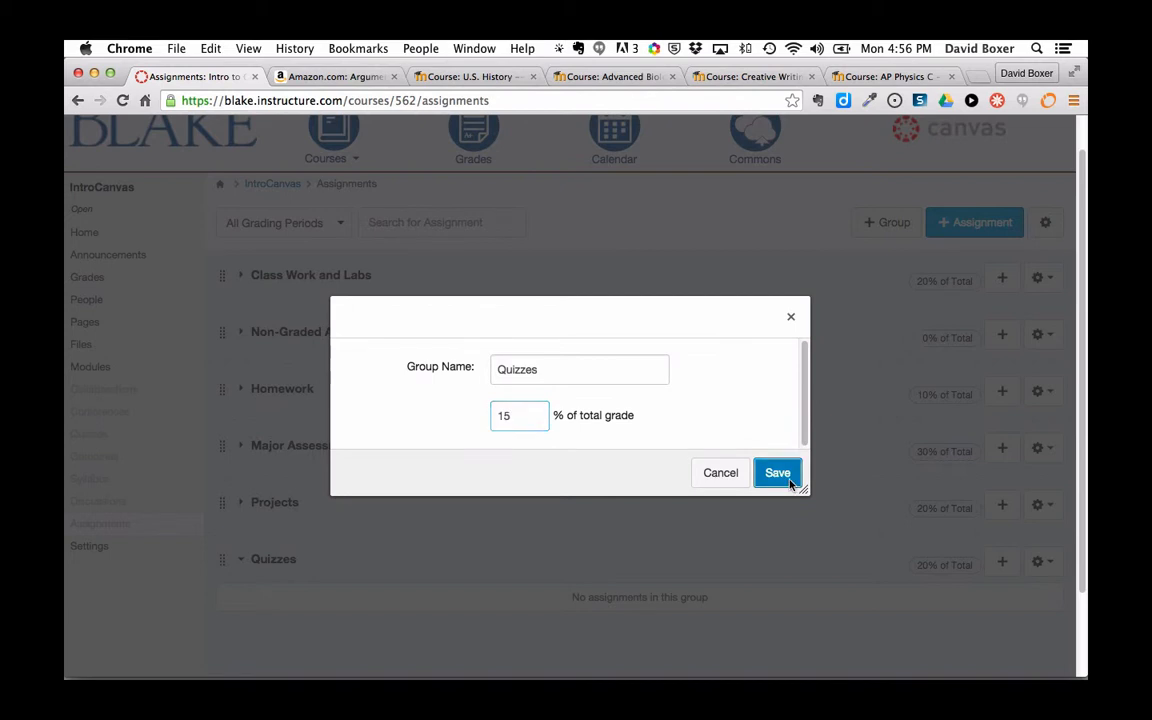
pyautogui.click(776, 472)
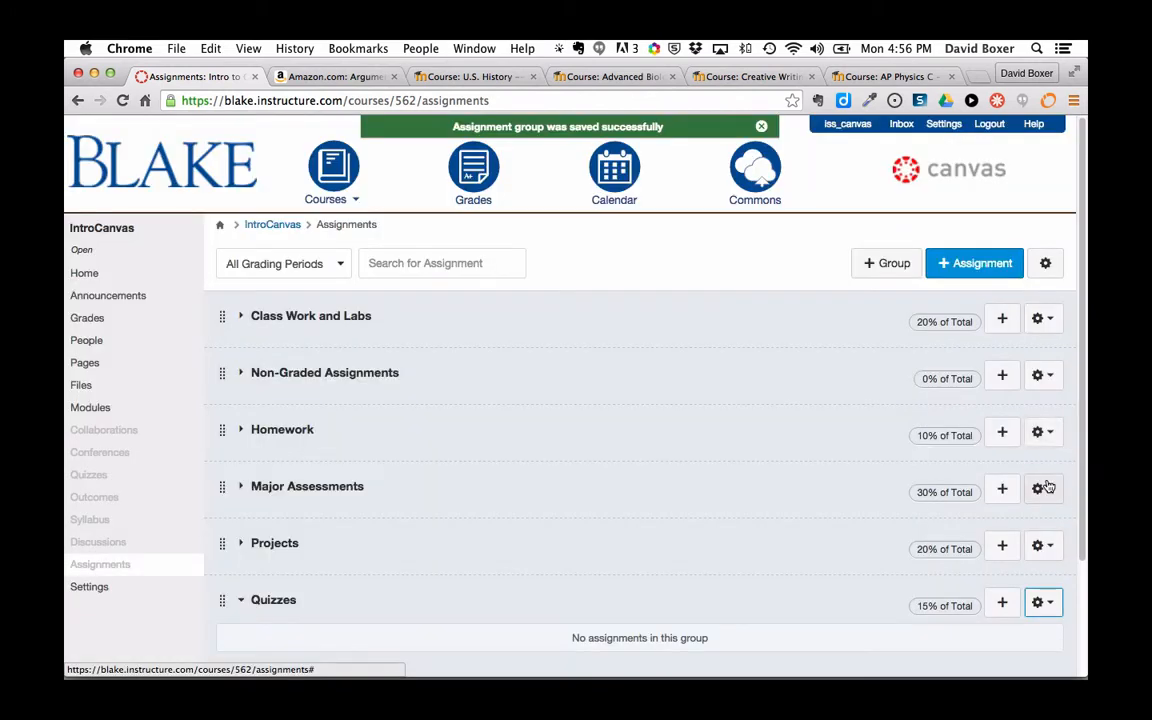
# - Change the Major Assessments group weight to 35% and save
pyautogui.click(1036, 488)
pyautogui.write('35')
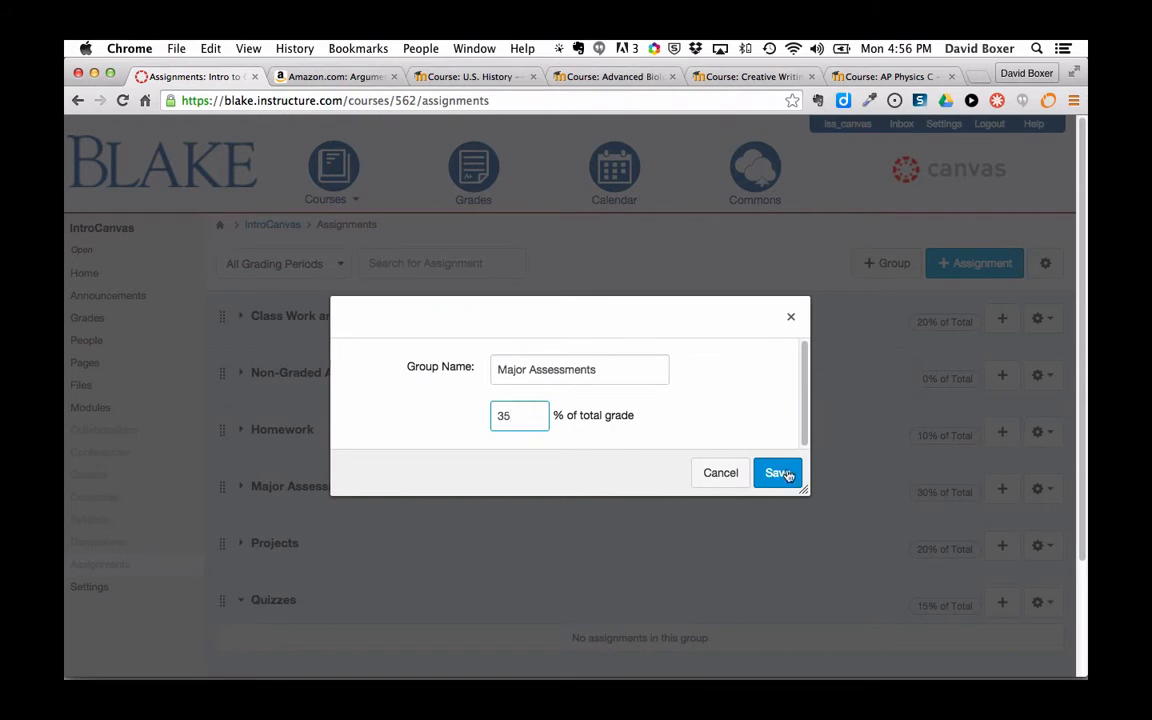
pyautogui.click(776, 472)
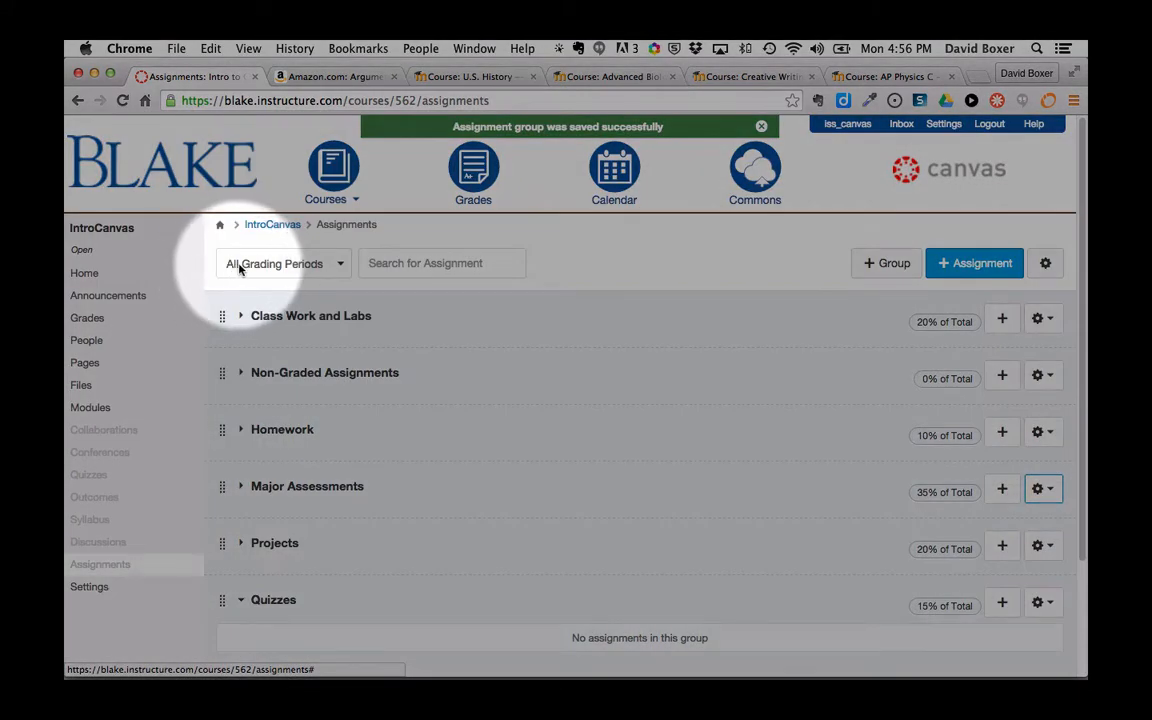
# - Show the All Grading Periods dropdown listing the 2015-16 quarter options
pyautogui.click(284, 264)
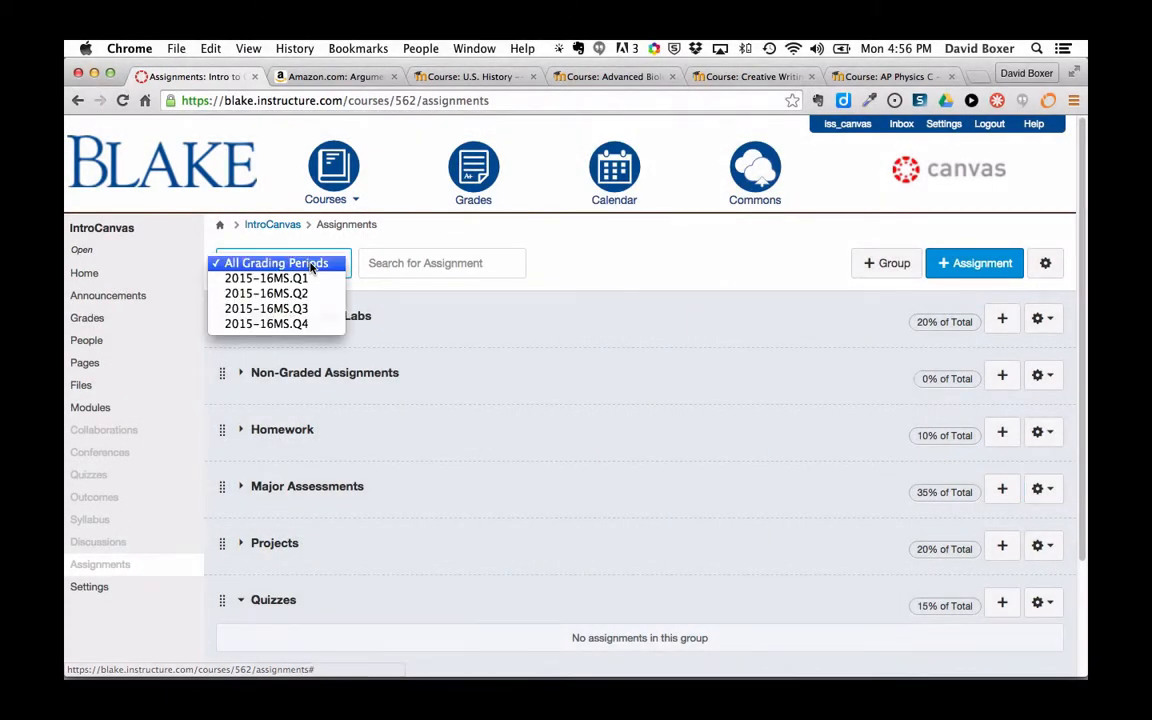
pyautogui.moveTo(266, 278)
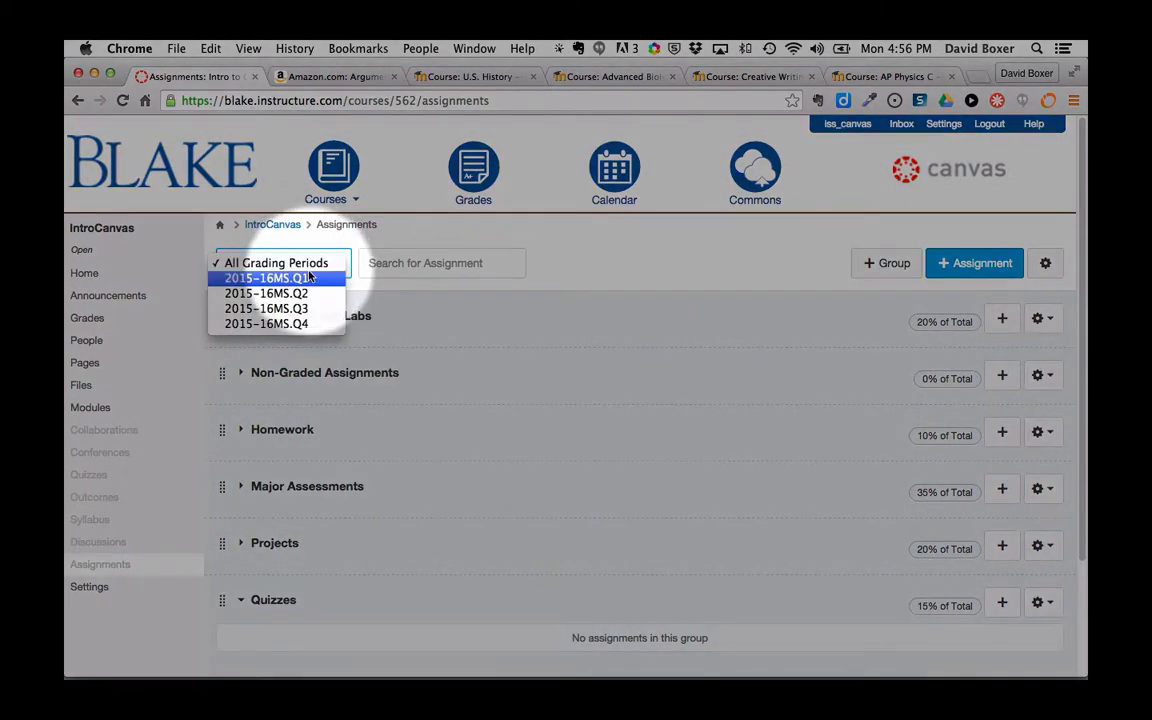
pyautogui.moveTo(266, 324)
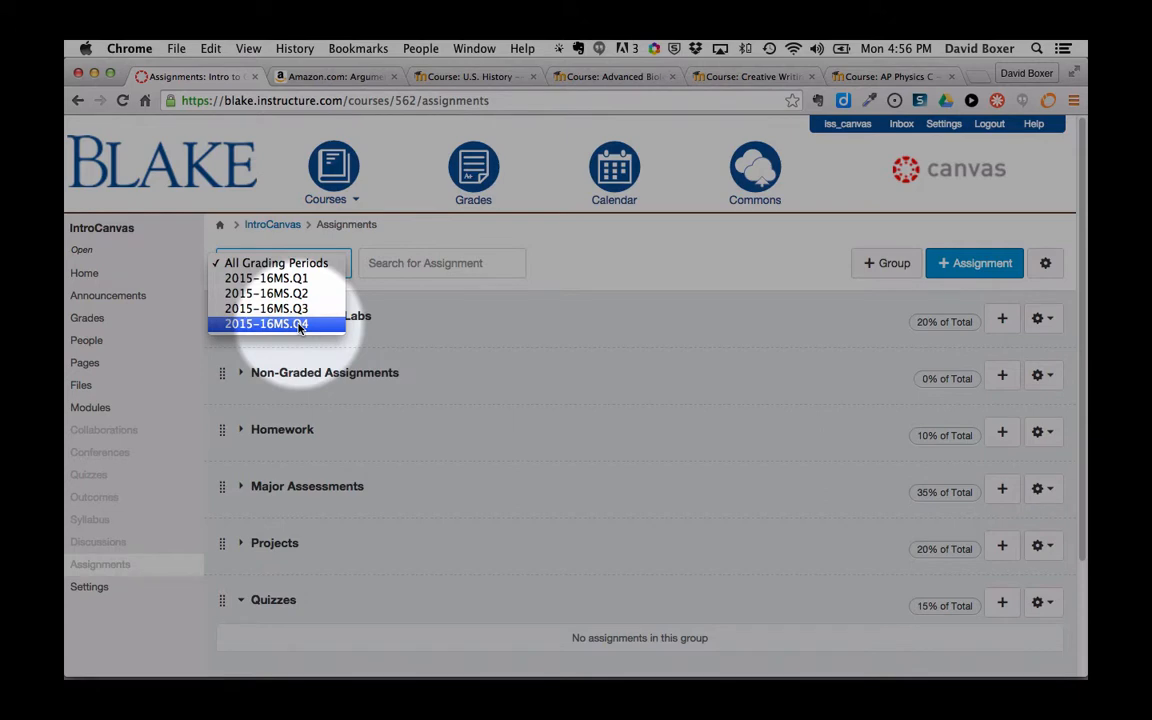